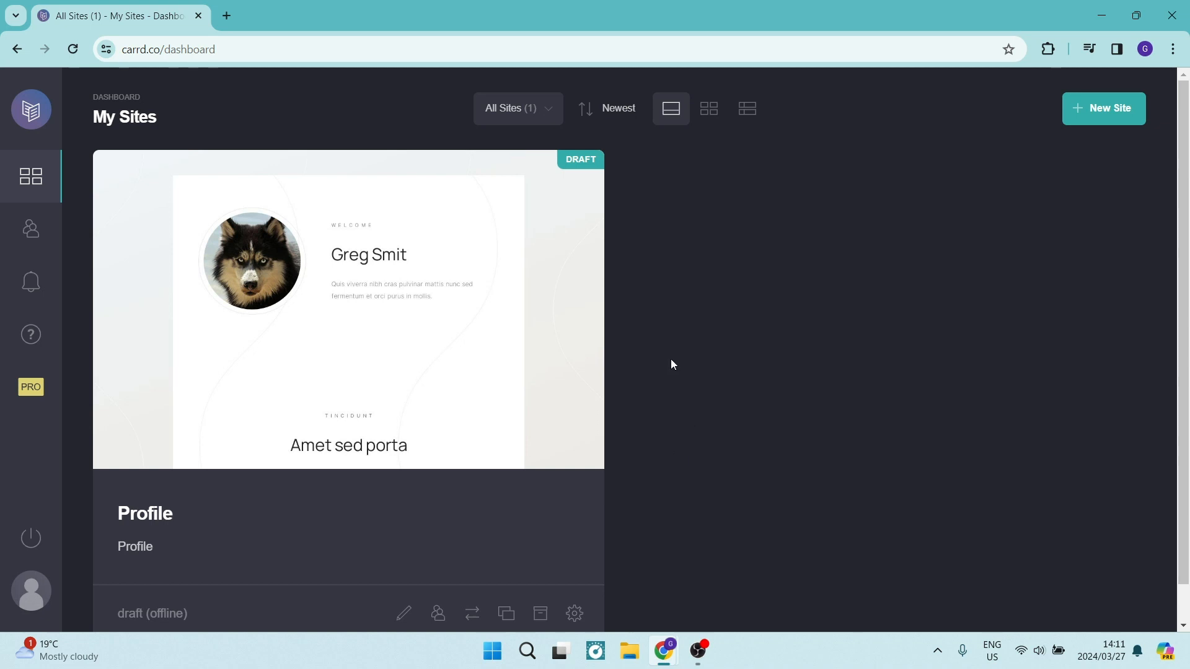
mouse_move(660, 285)
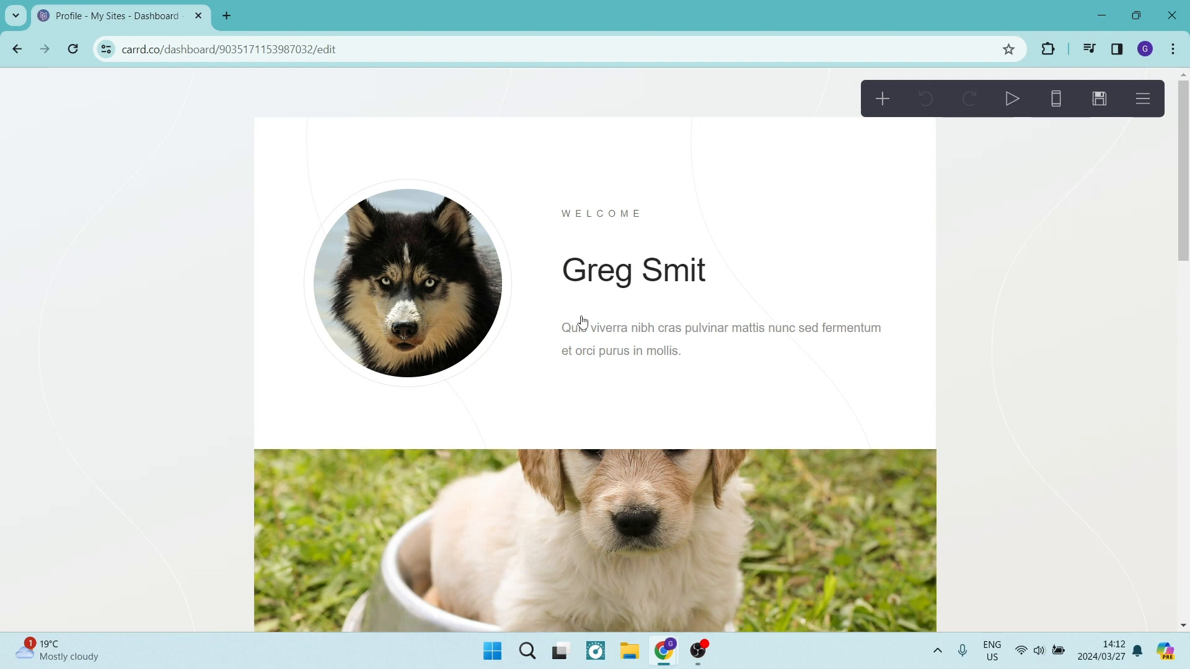
scroll(down, 3)
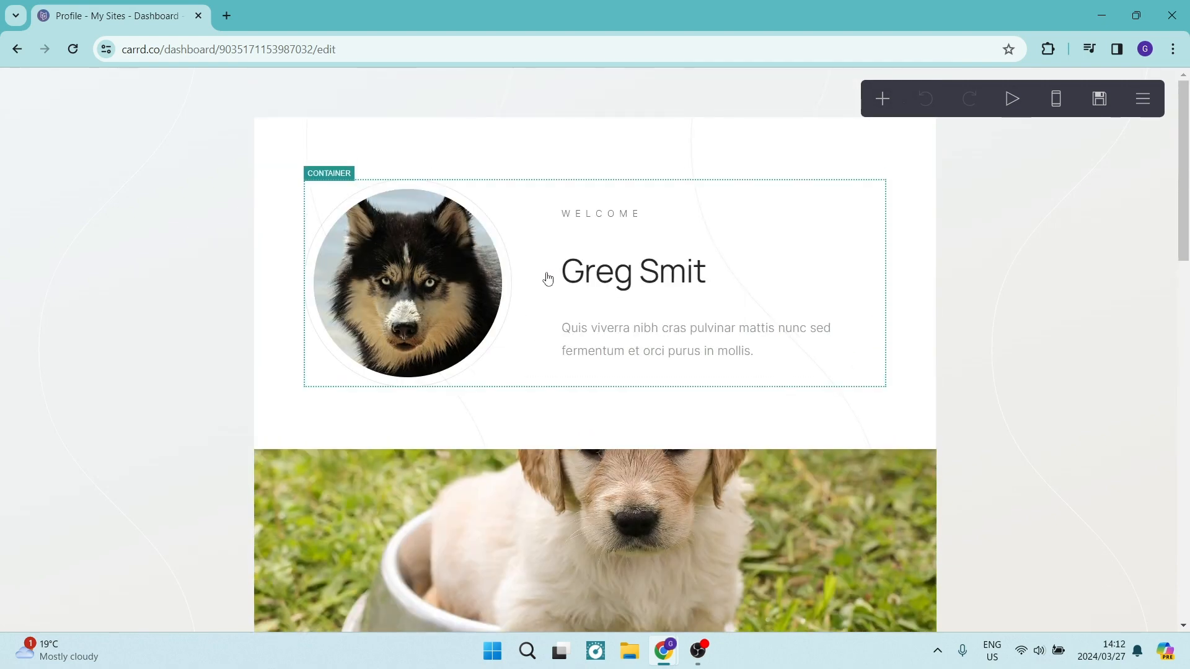
click(553, 143)
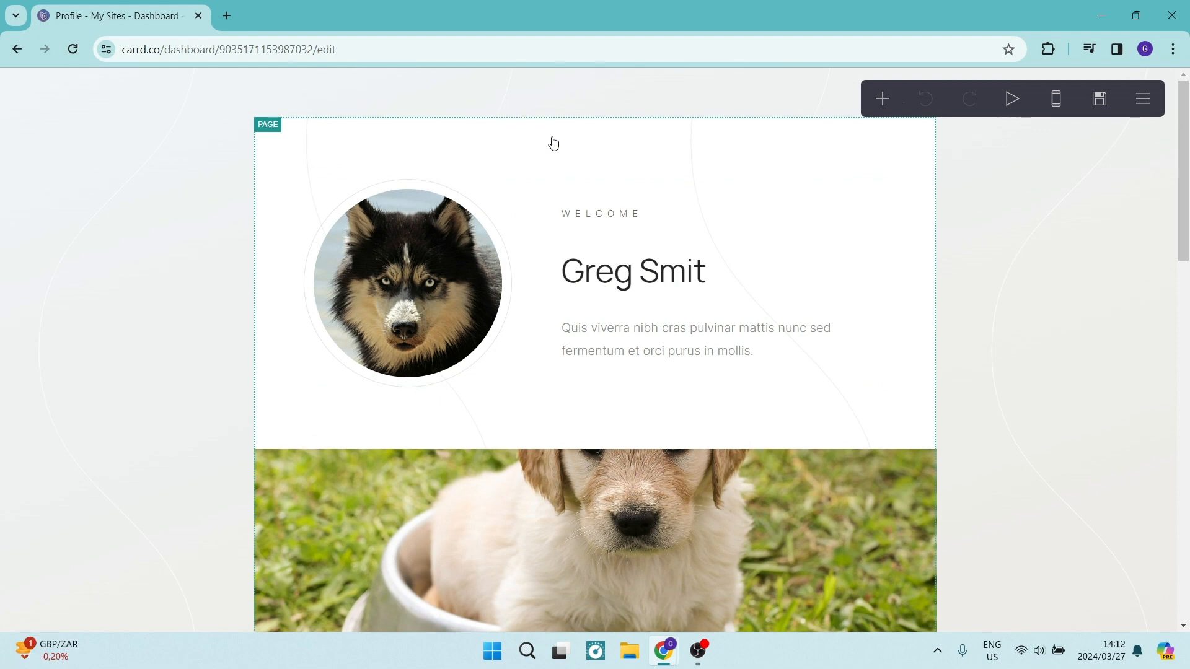
mouse_move(583, 146)
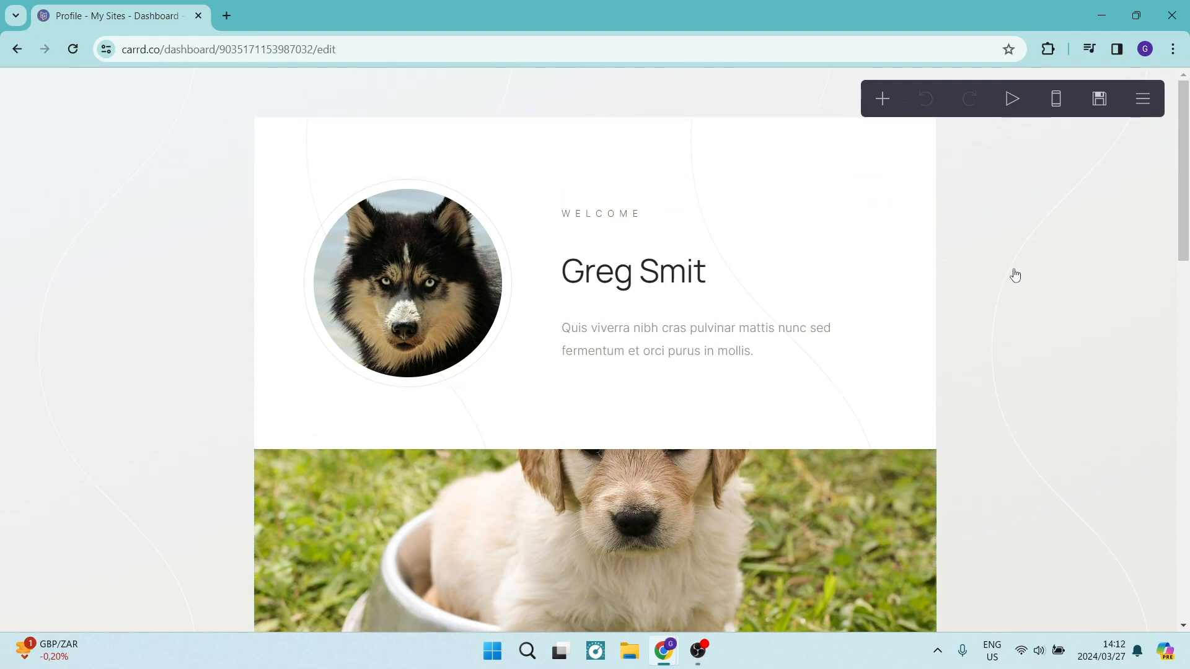
mouse_move(947, 140)
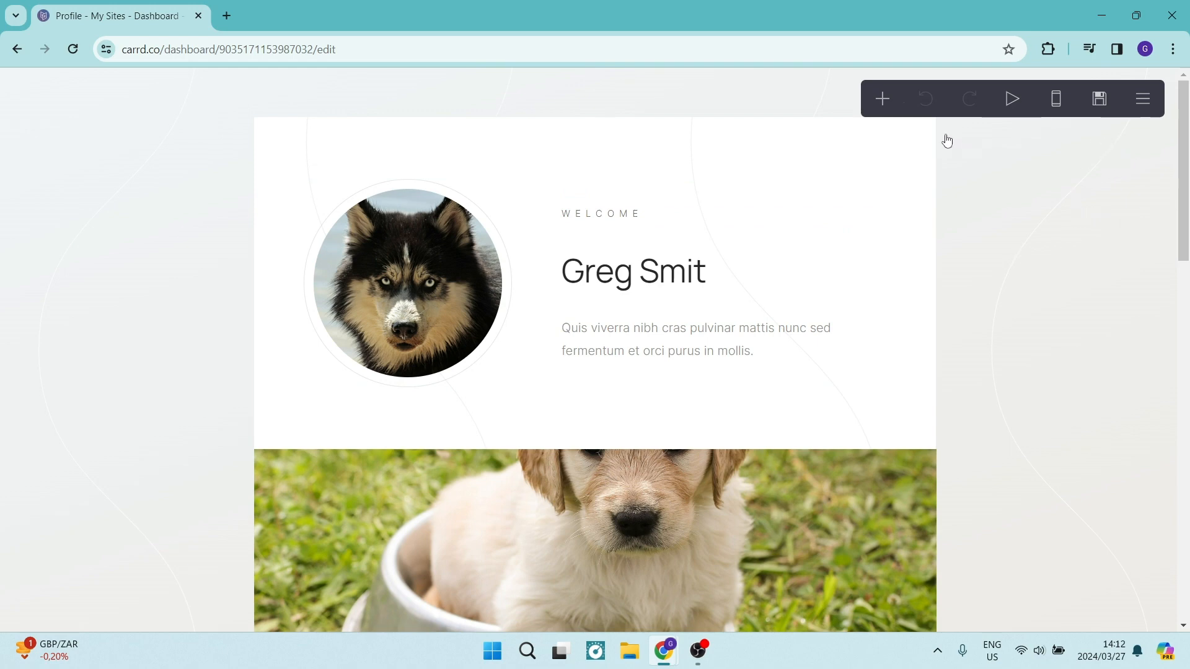
mouse_move(1099, 99)
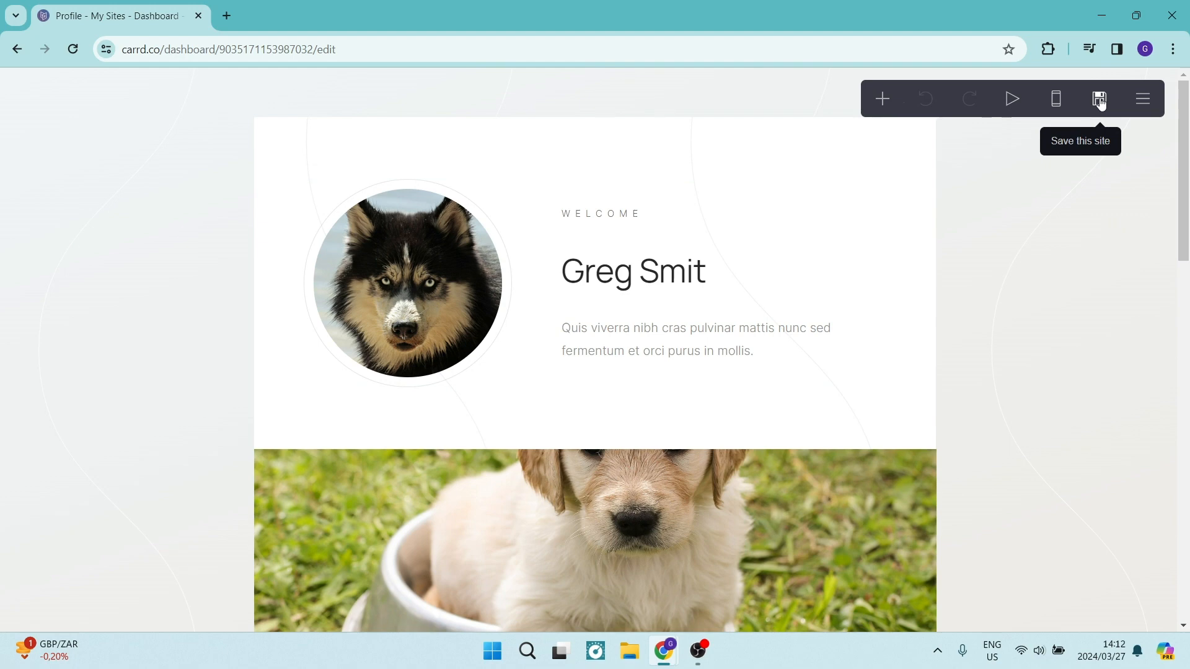
- Choose 'Publish to a .carrd.co URL' as the save action and review the domain dropdown options
click(1097, 99)
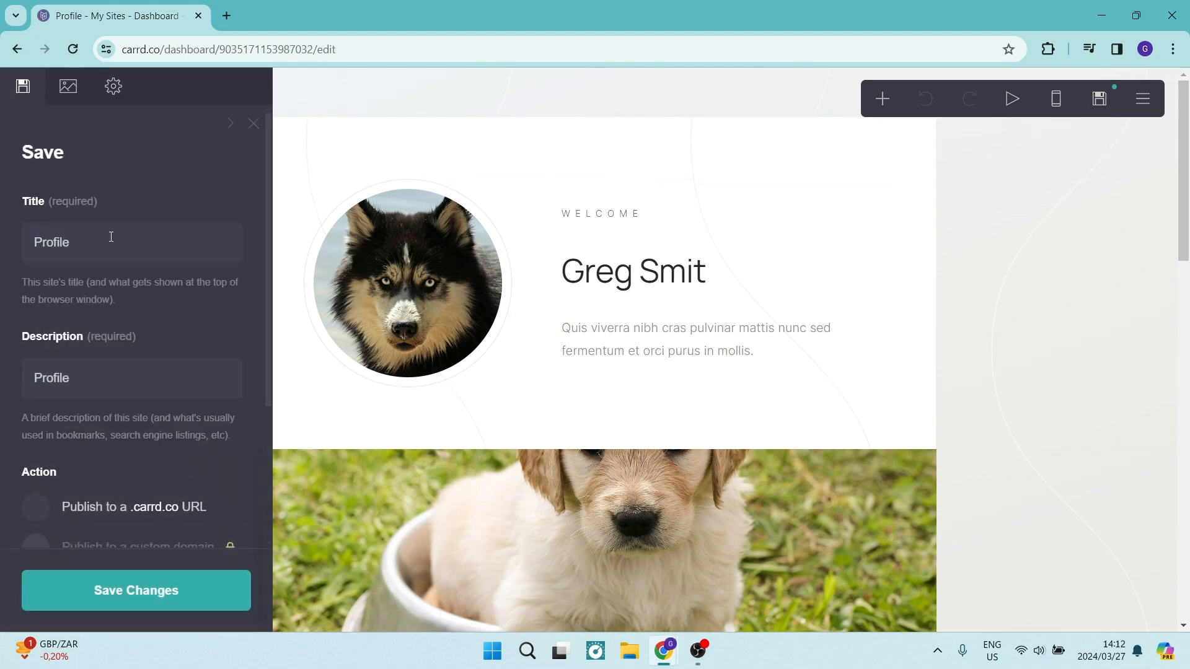
scroll(down, 3)
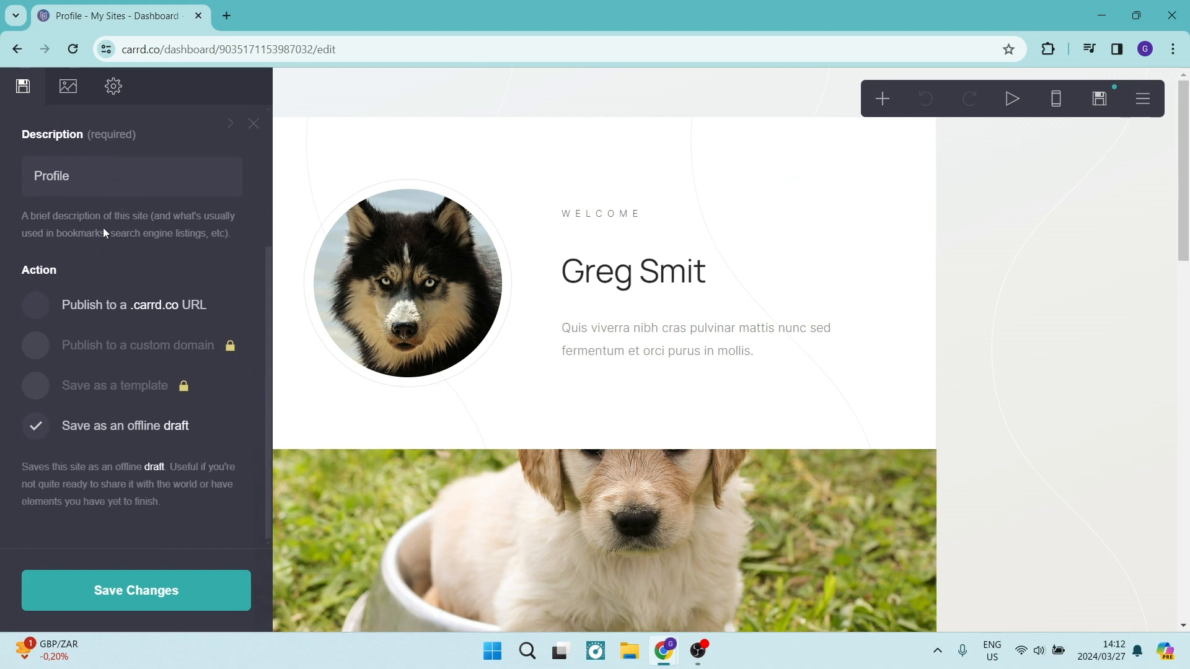
mouse_move(59, 263)
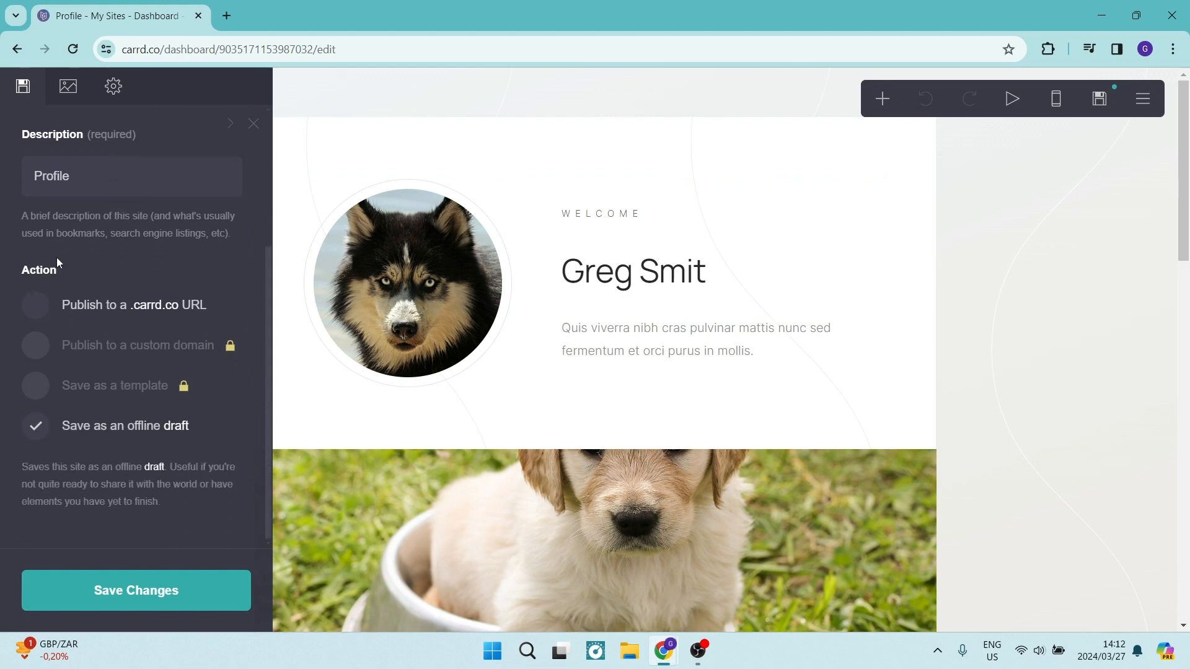
mouse_move(46, 319)
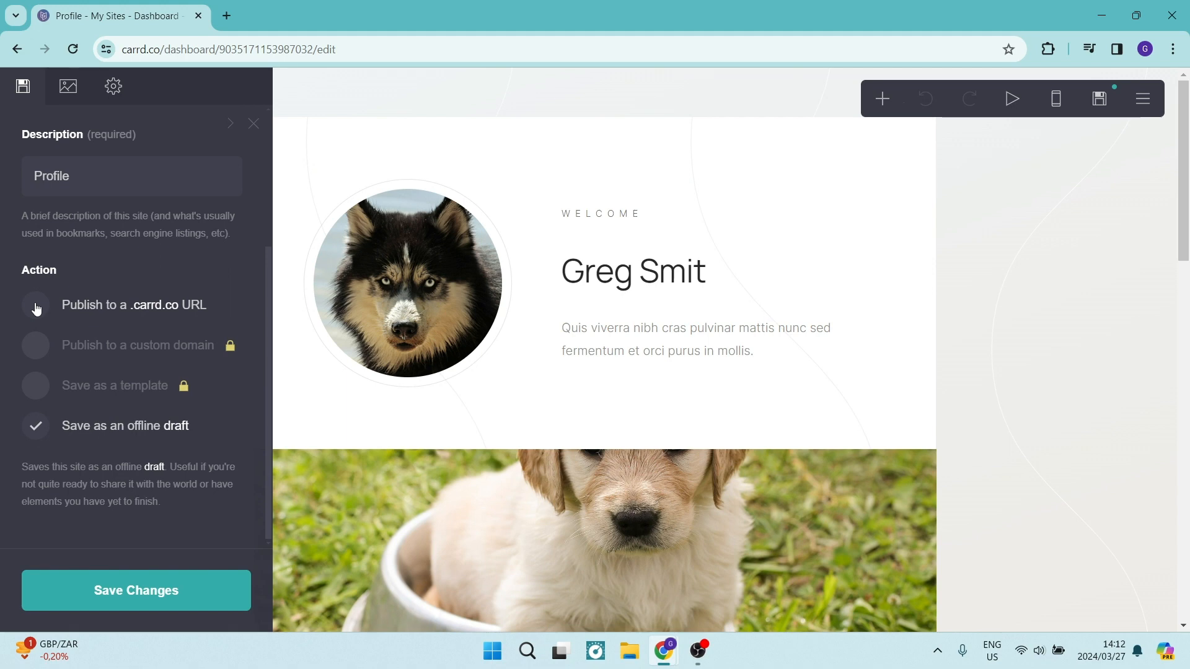
click(35, 304)
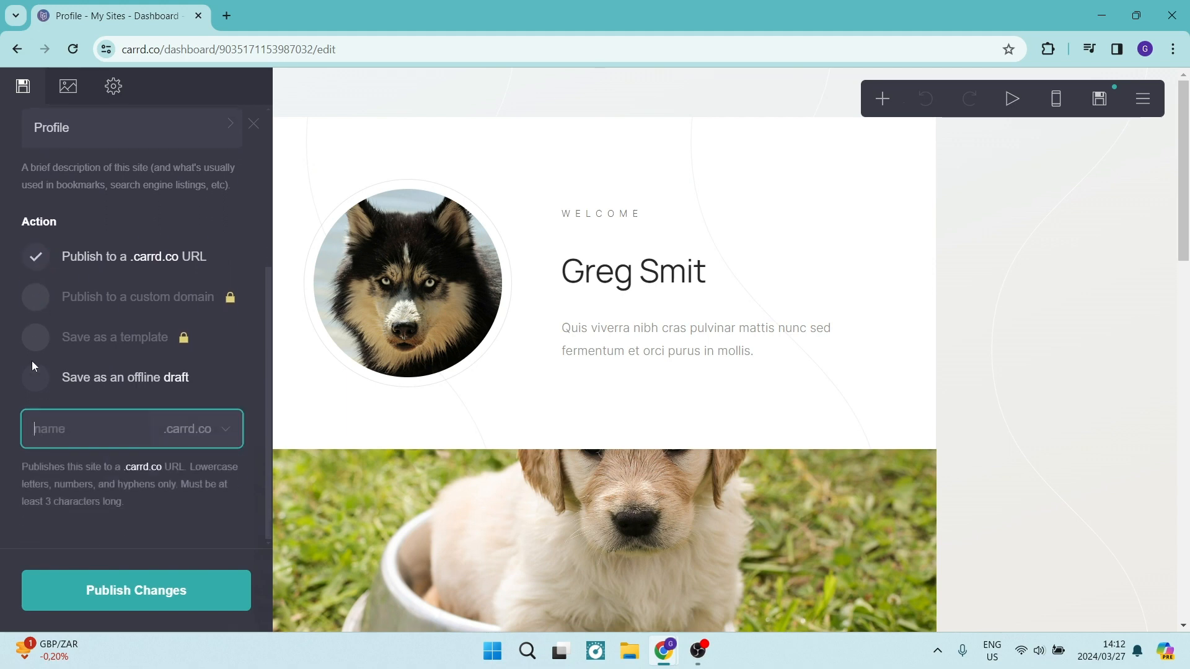
mouse_move(208, 445)
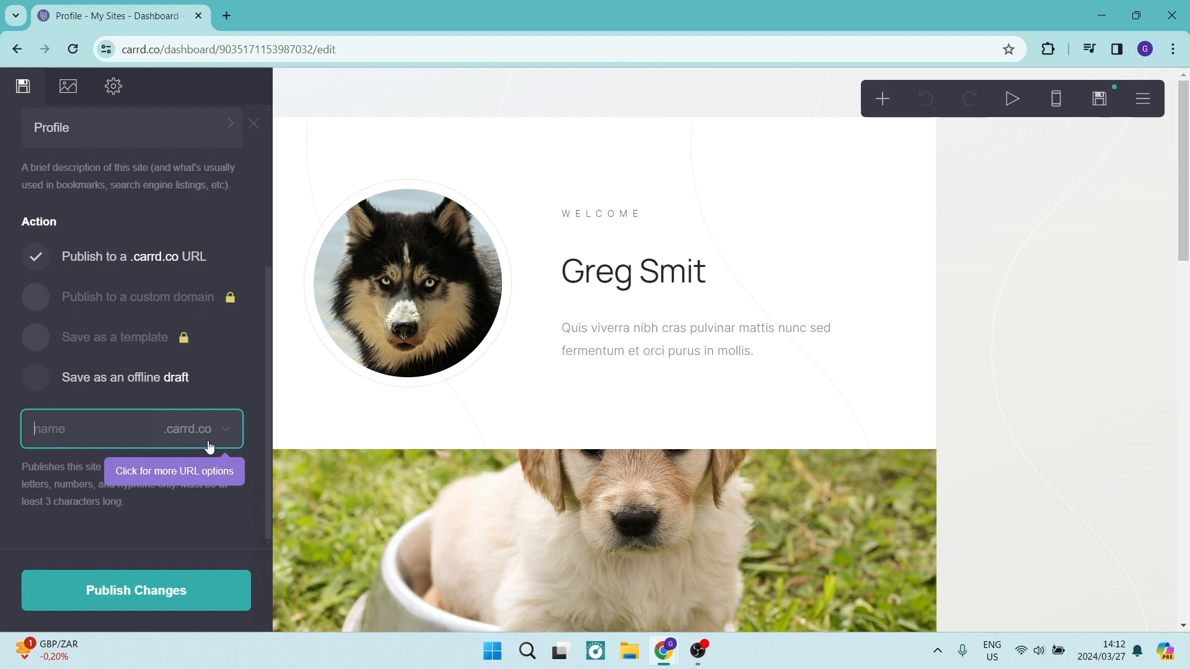
click(196, 429)
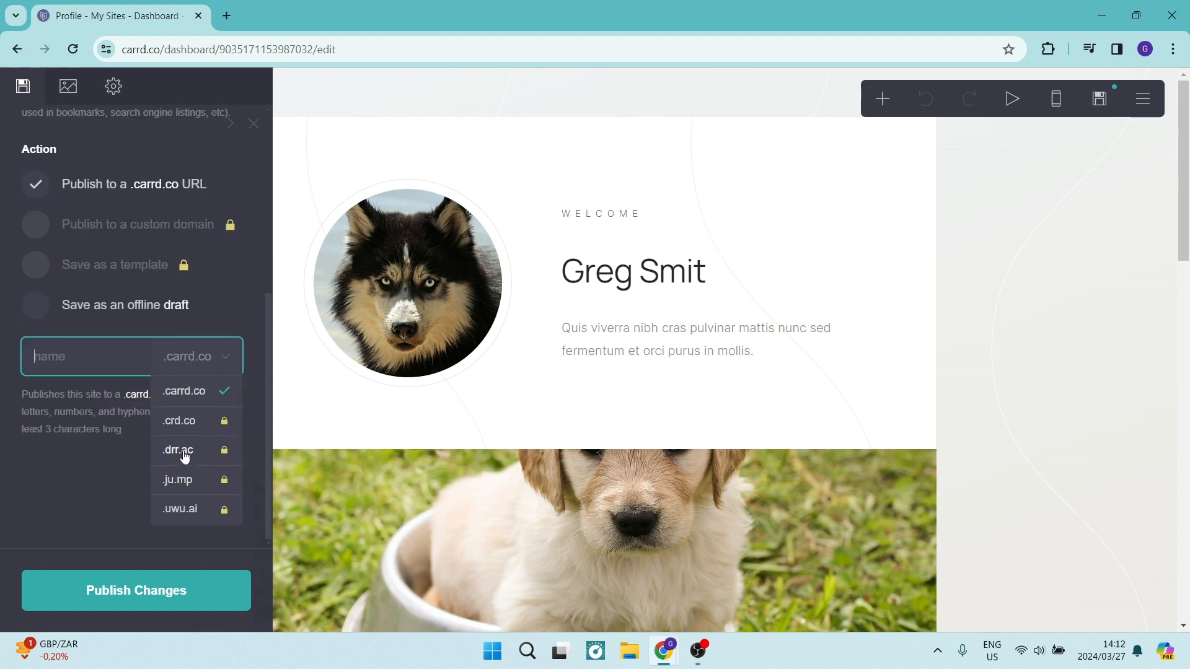
mouse_move(197, 410)
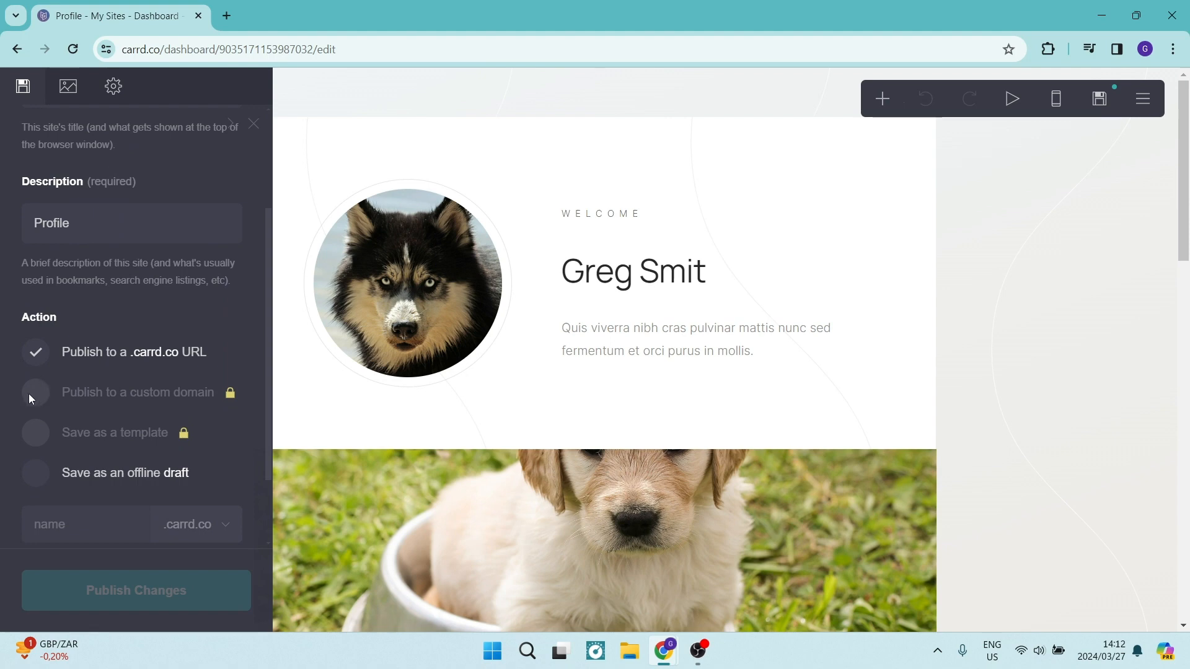
mouse_move(58, 403)
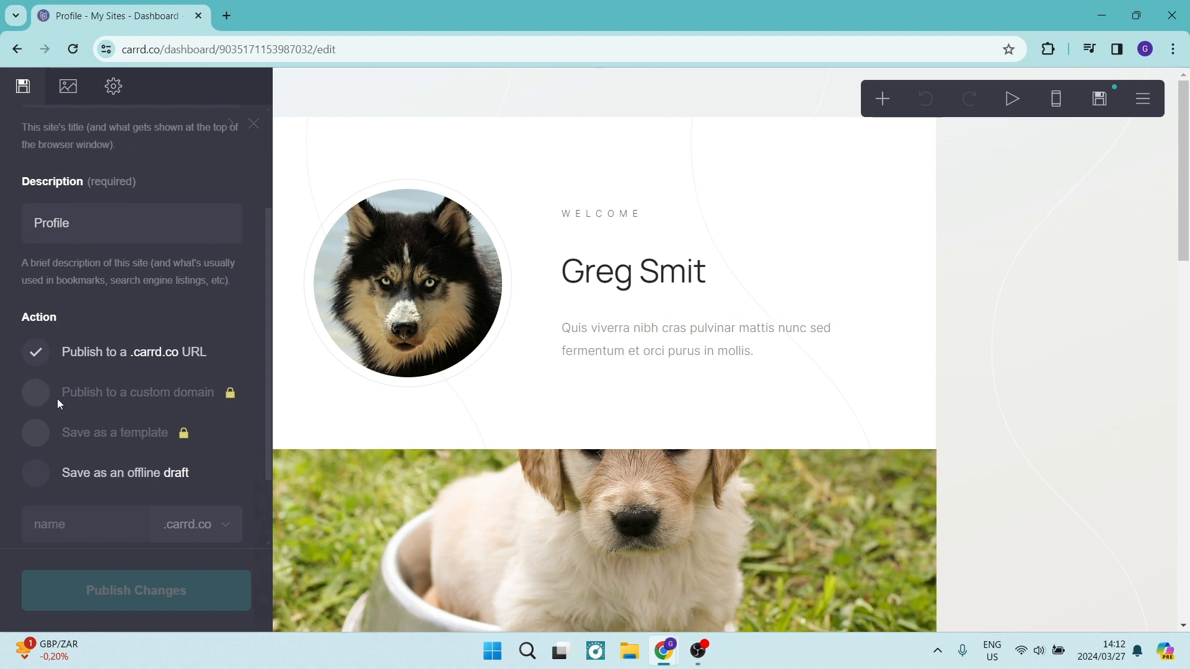
mouse_move(32, 434)
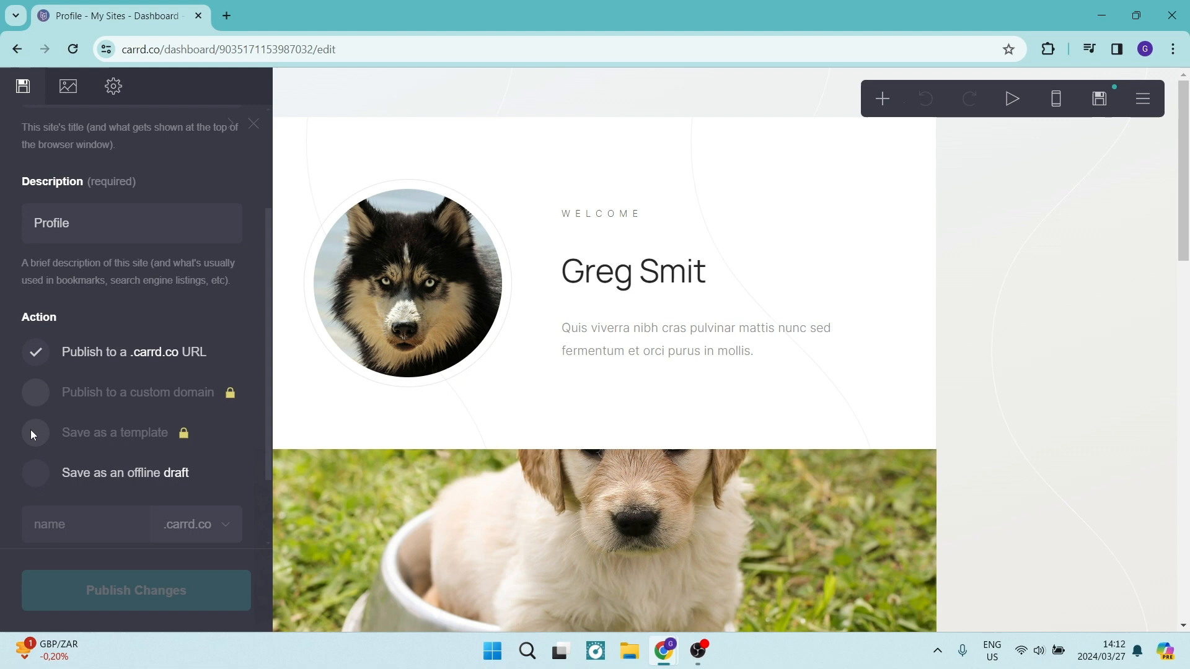
click(35, 351)
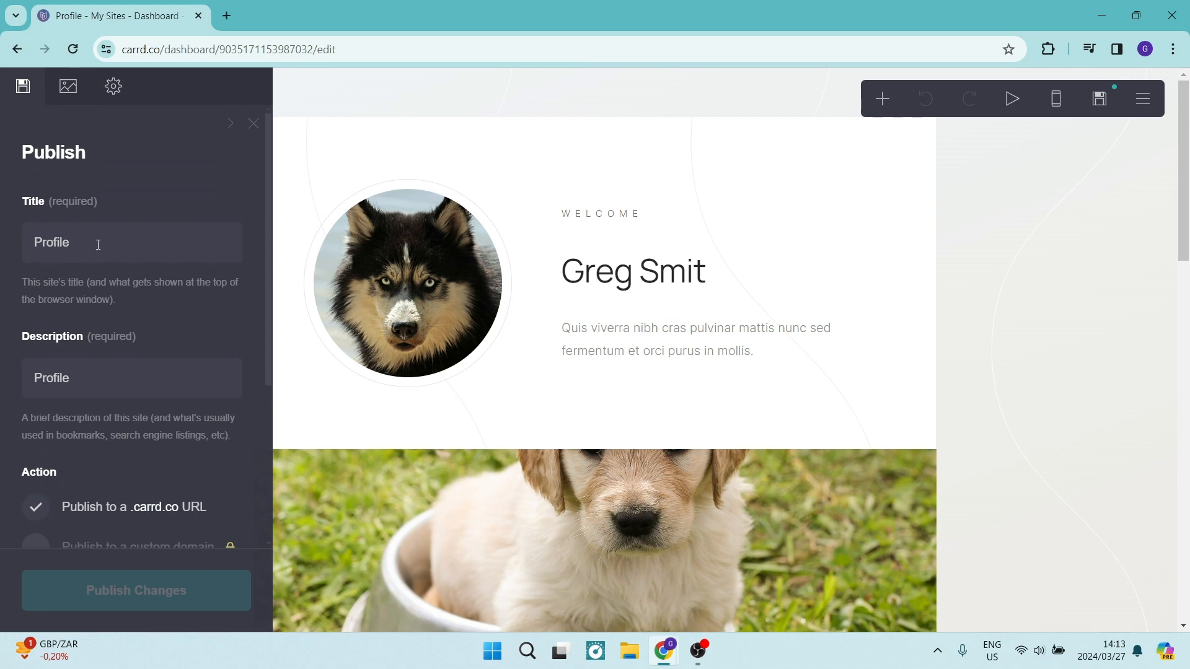
- Extend the site title from 'Profile' to 'Profileofgregsmit'
click(131, 242)
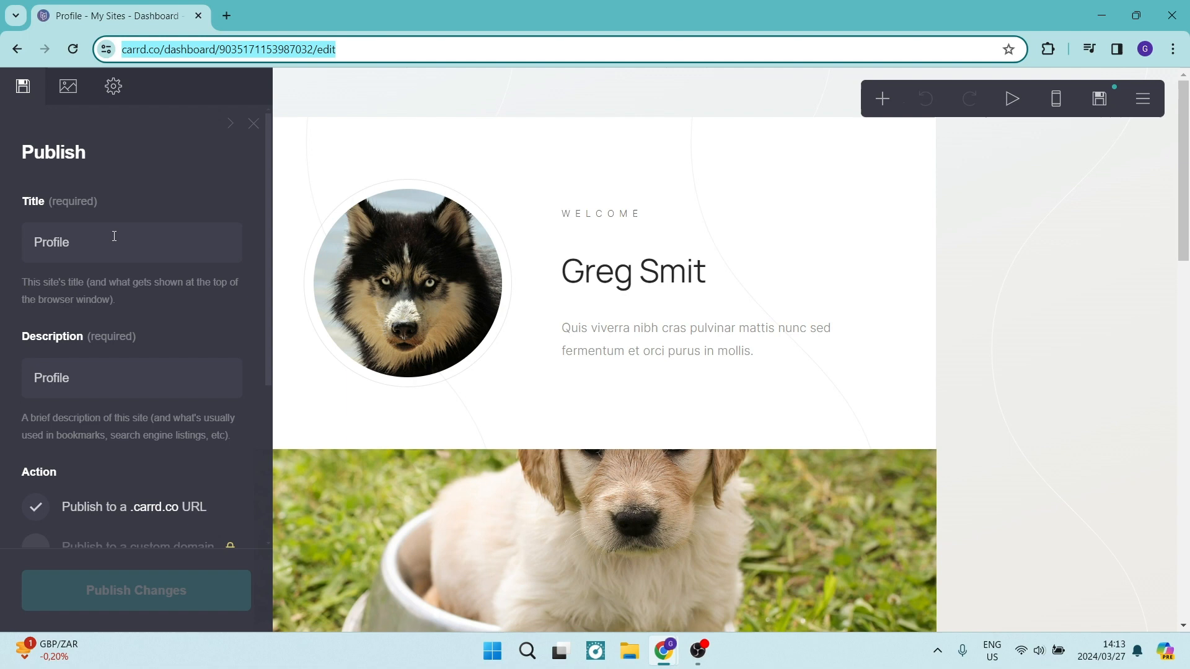
click(132, 241)
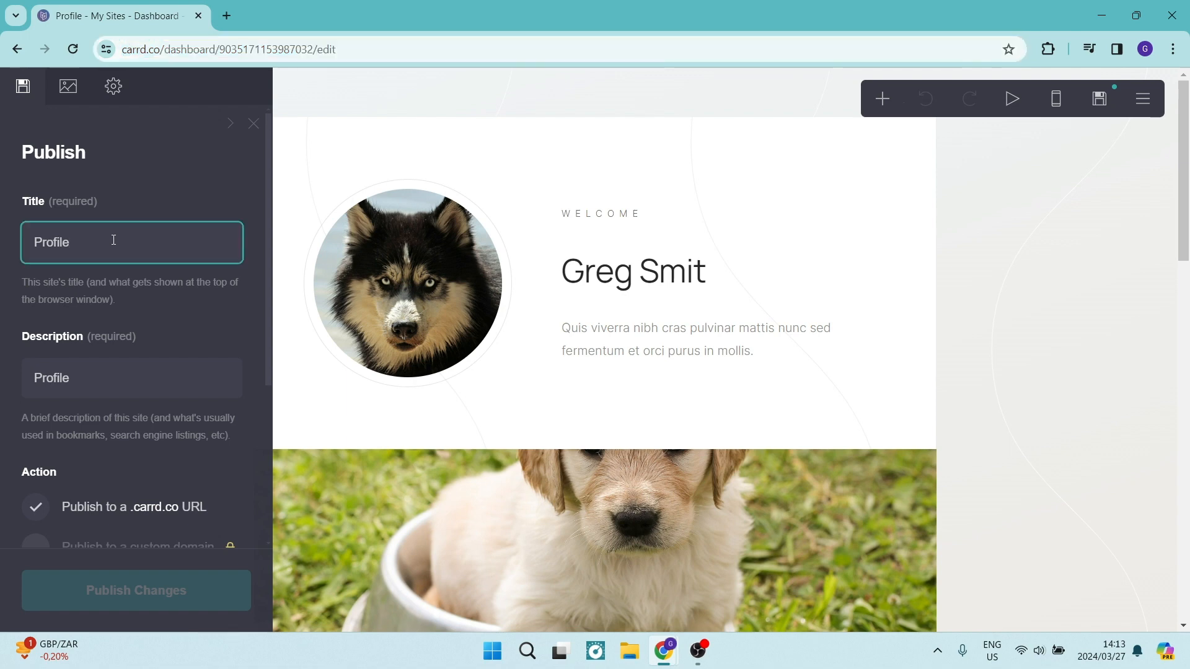
text(ofgregs)
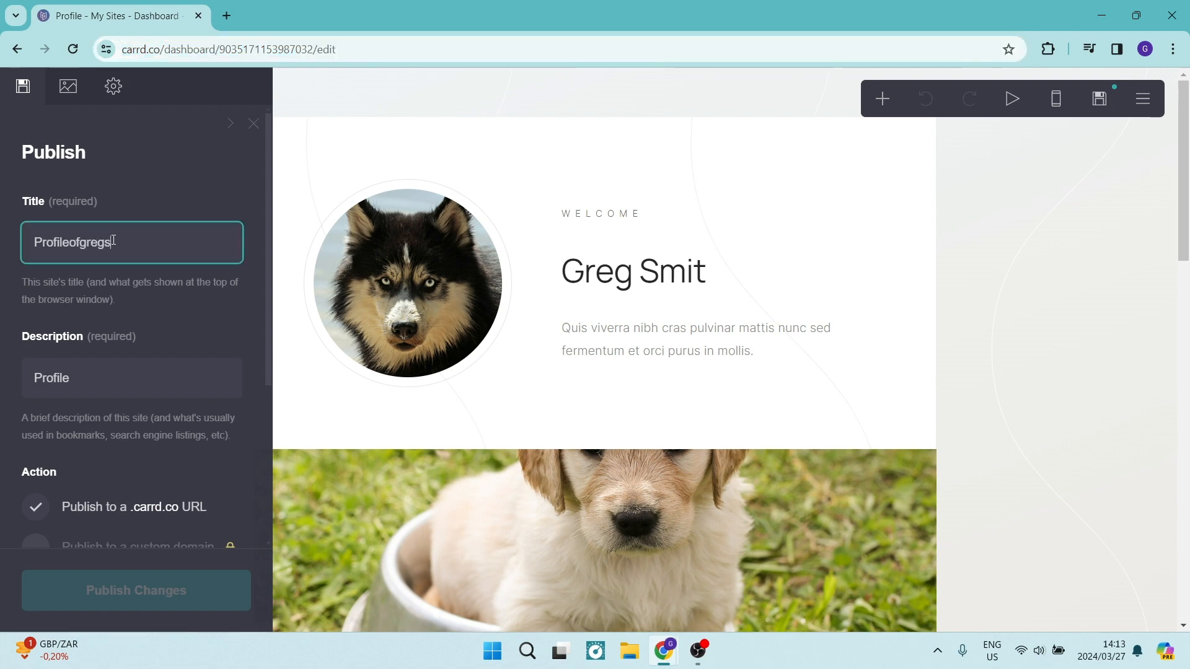
text(mit)
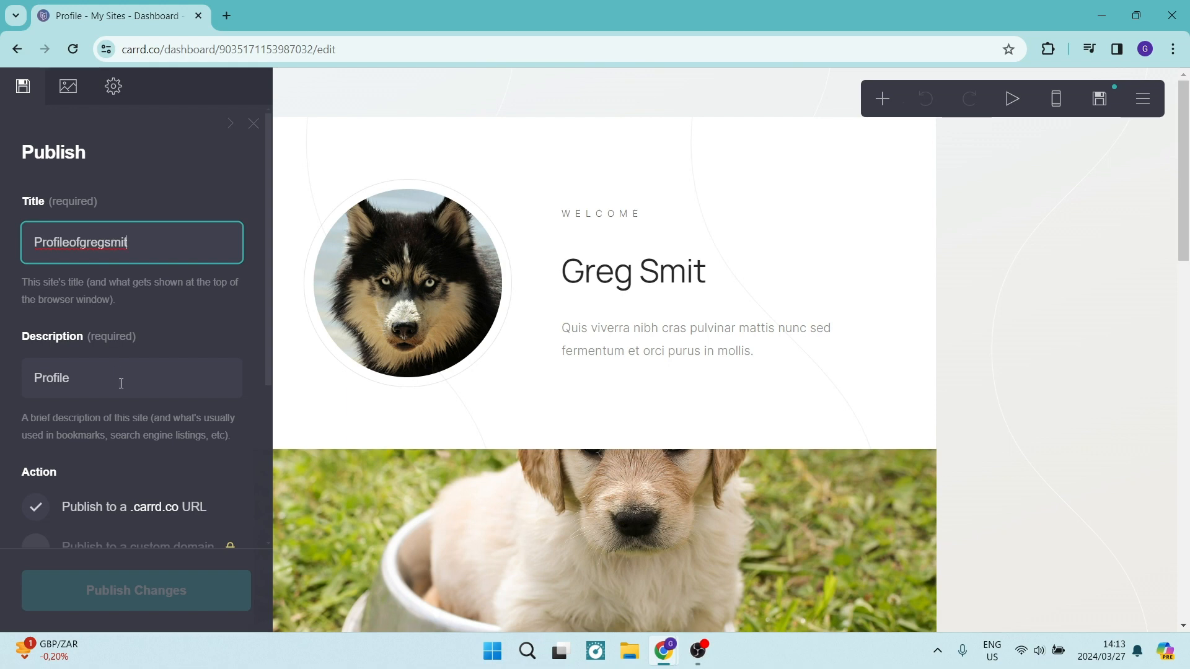
- Replace the description text 'Profile' with 'Profileofgregsmit'
click(130, 378)
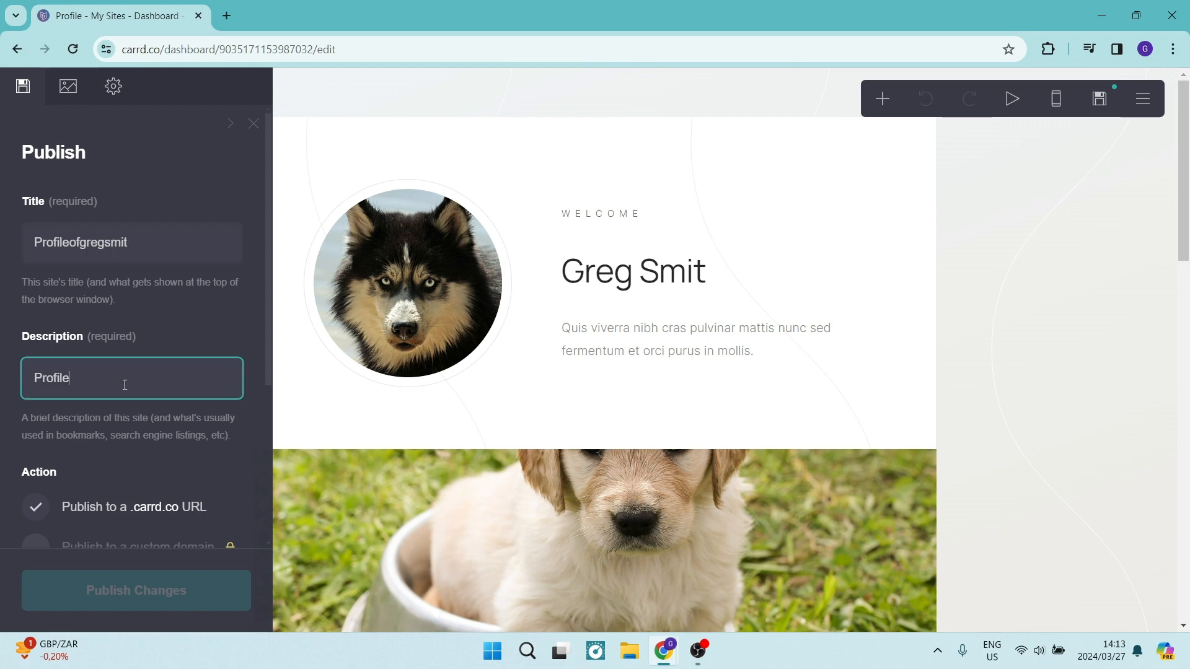
double_click(80, 242)
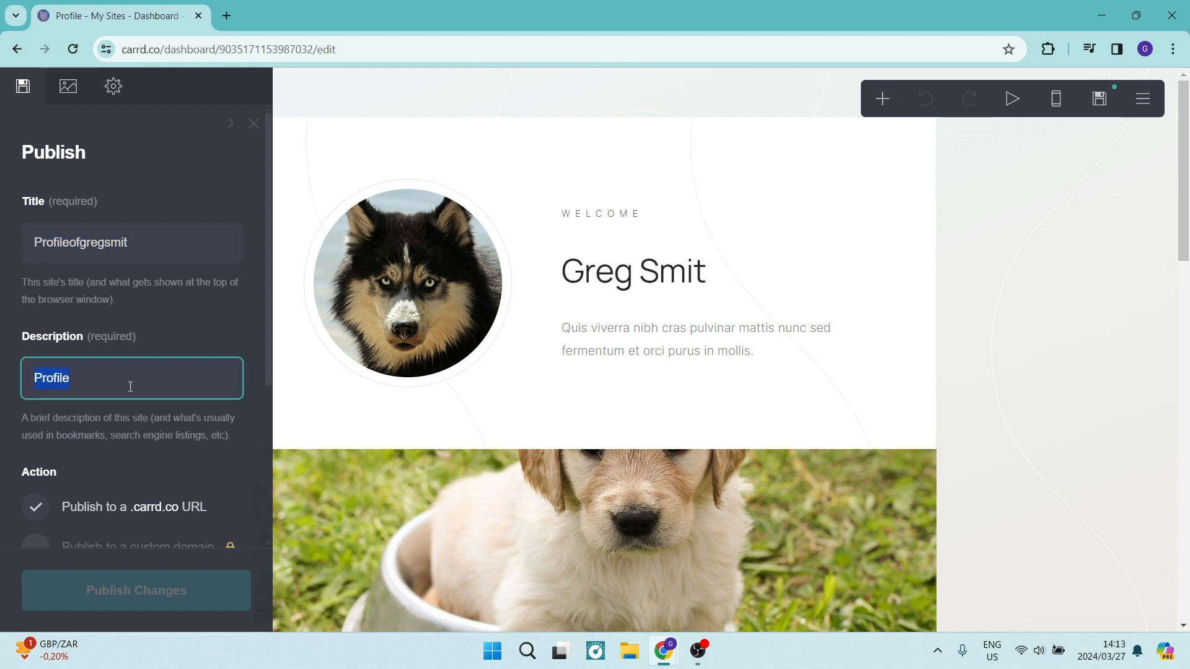
text(Profileofgregsmit)
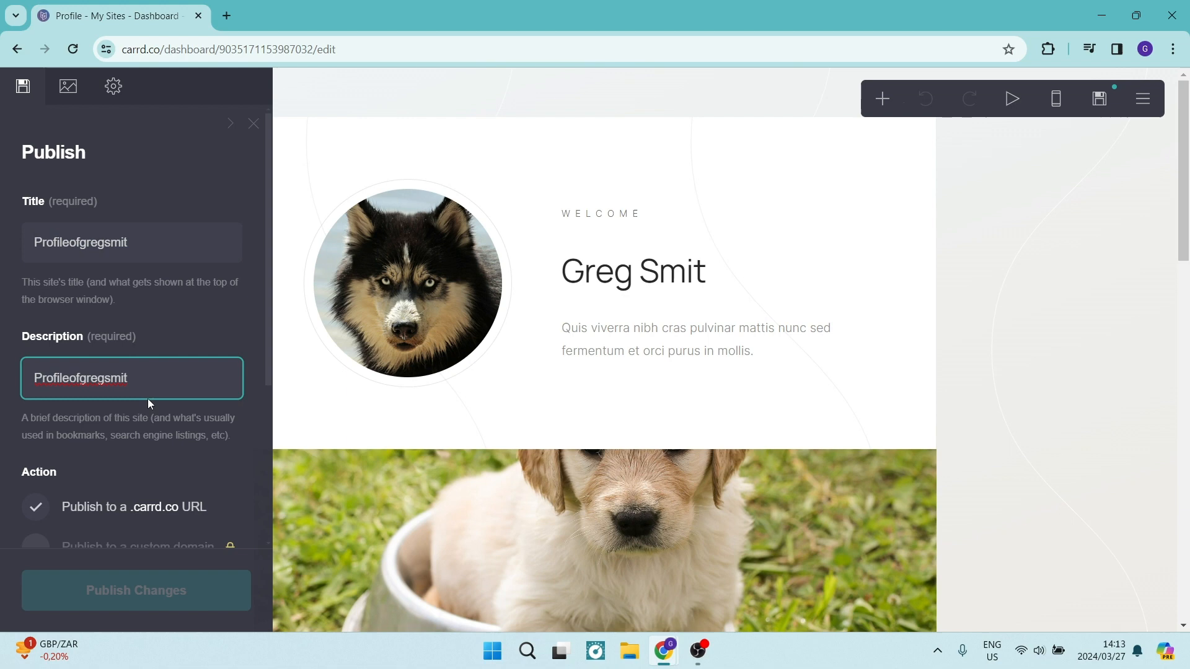
mouse_move(173, 378)
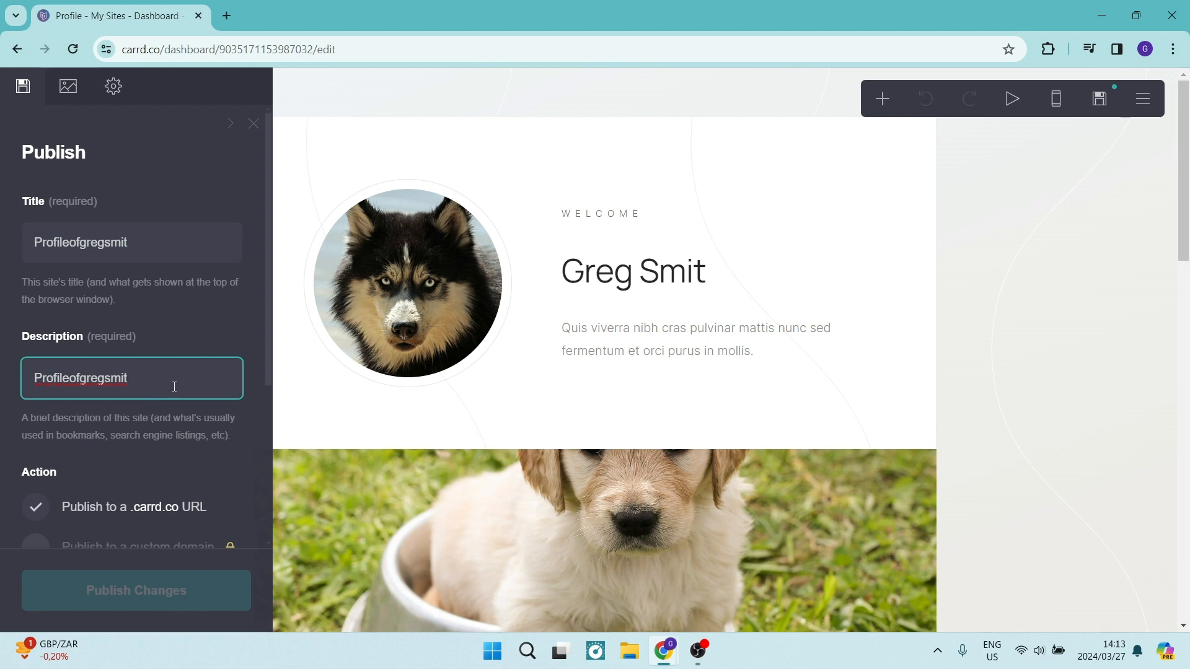
mouse_move(149, 381)
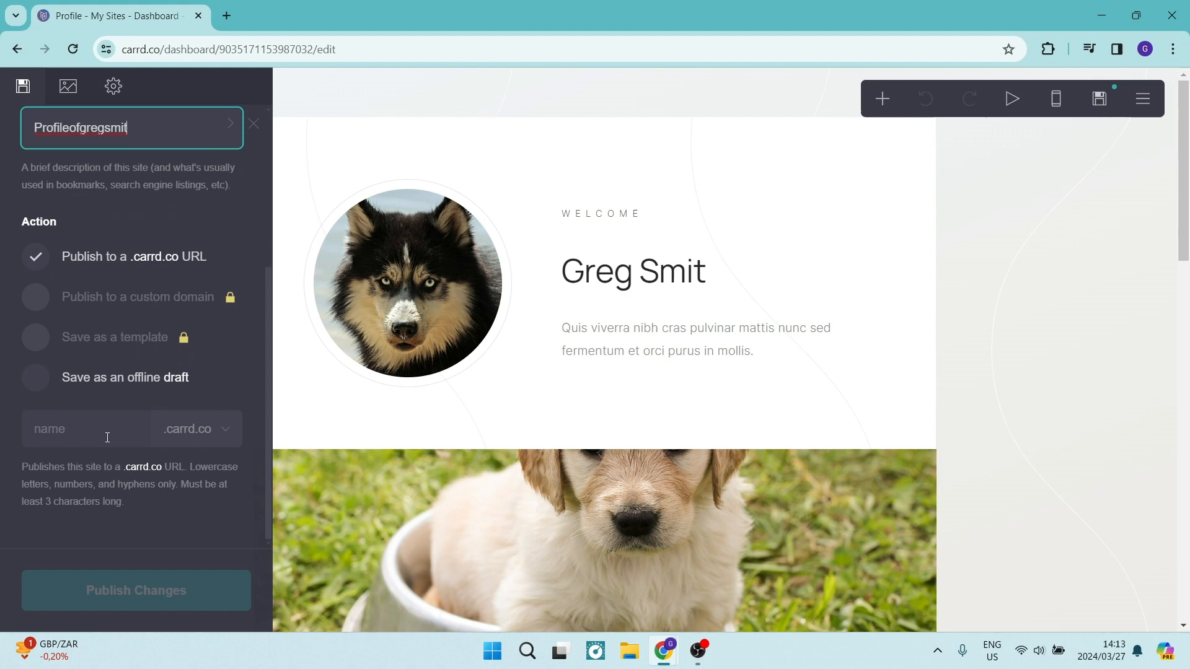
- Enter 'Profileofgregsmit' as the .carrd.co URL name, confirmed Available
click(85, 428)
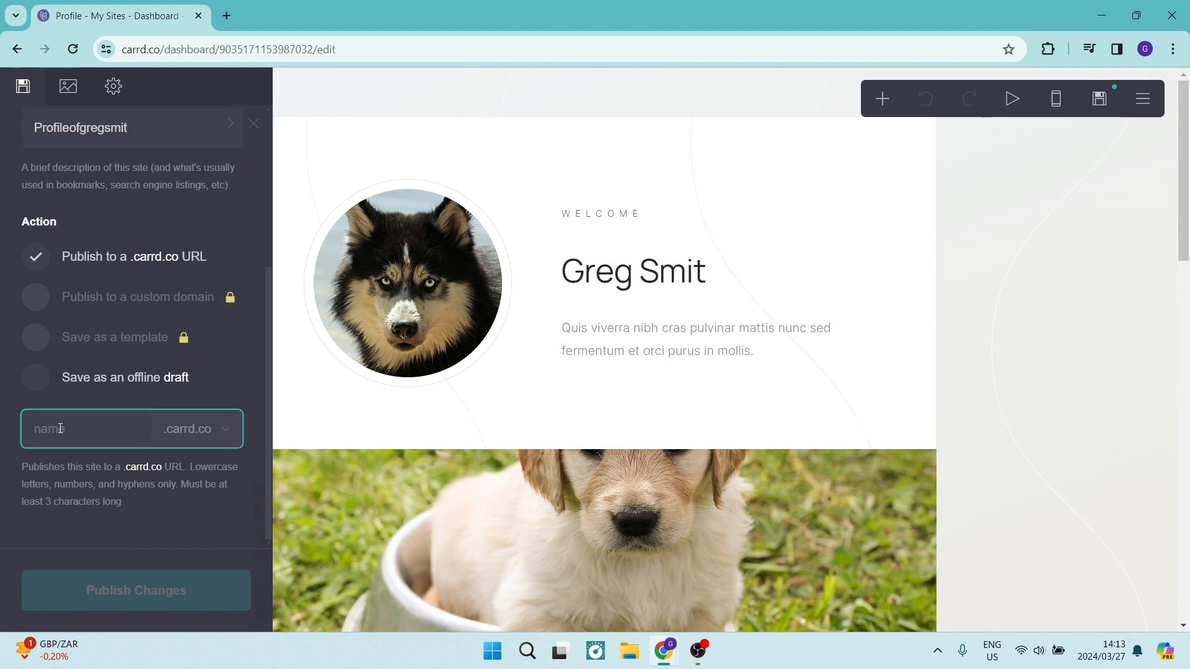
text(Profileofgregsmit)
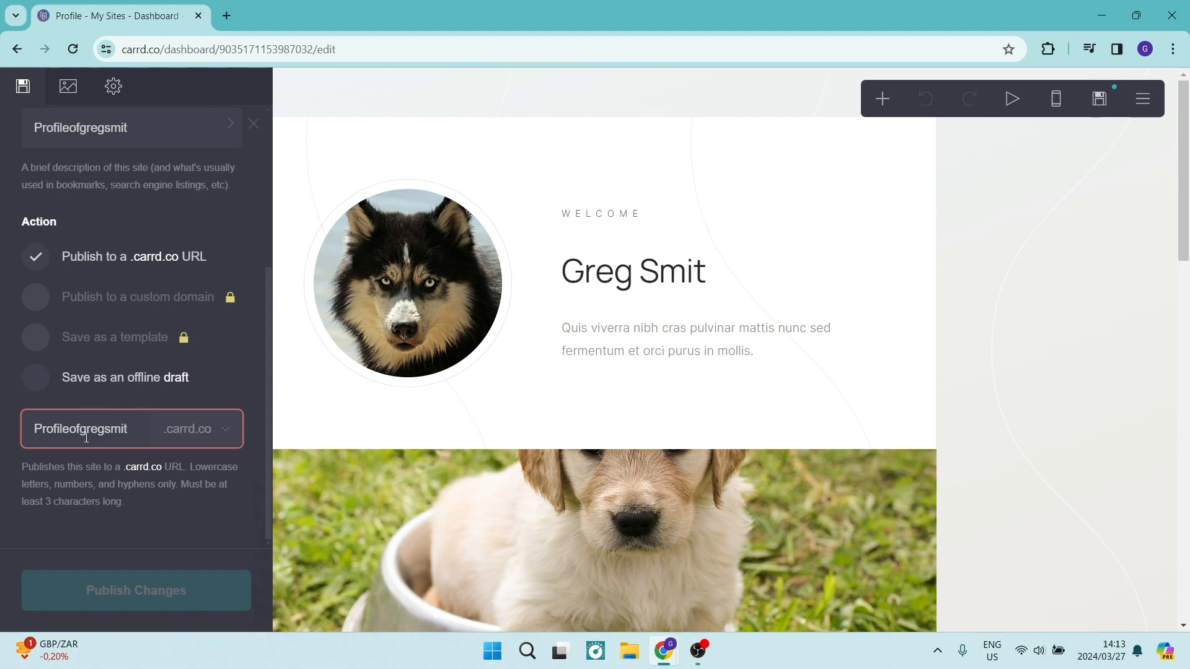
mouse_move(59, 443)
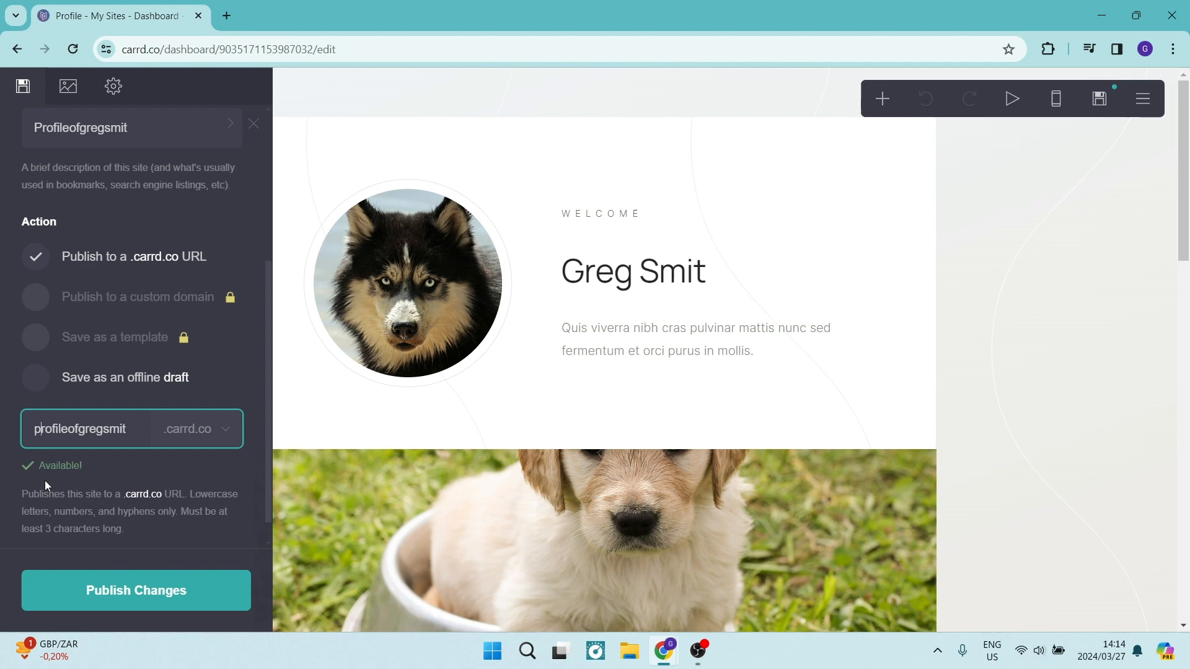
mouse_move(93, 474)
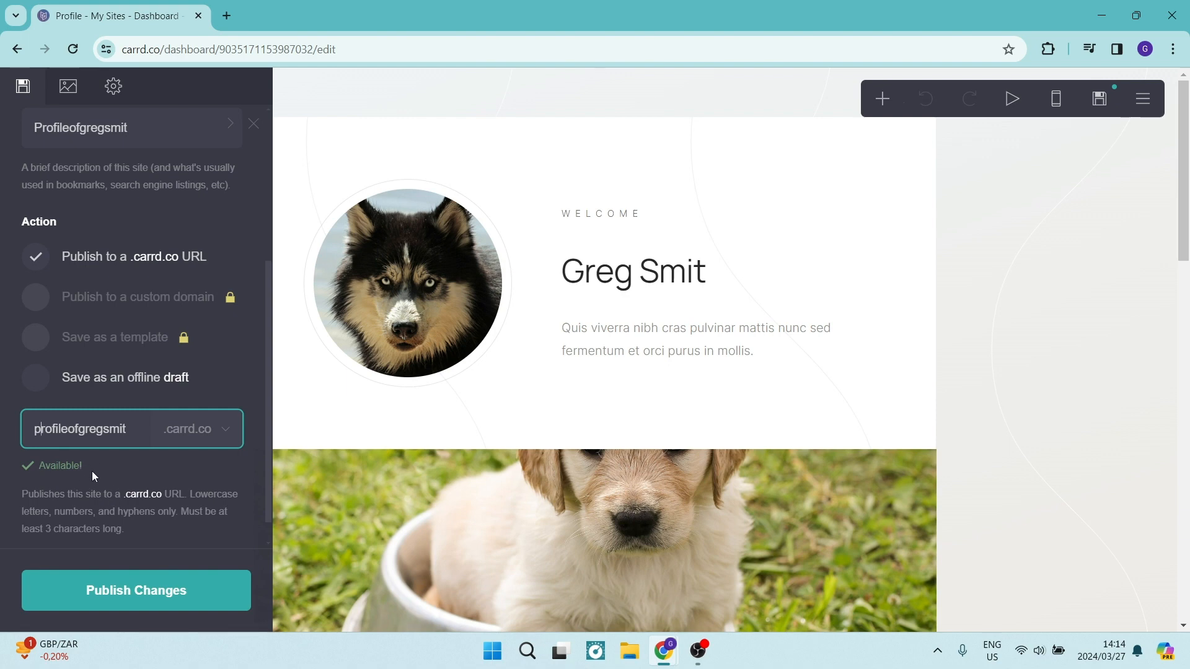